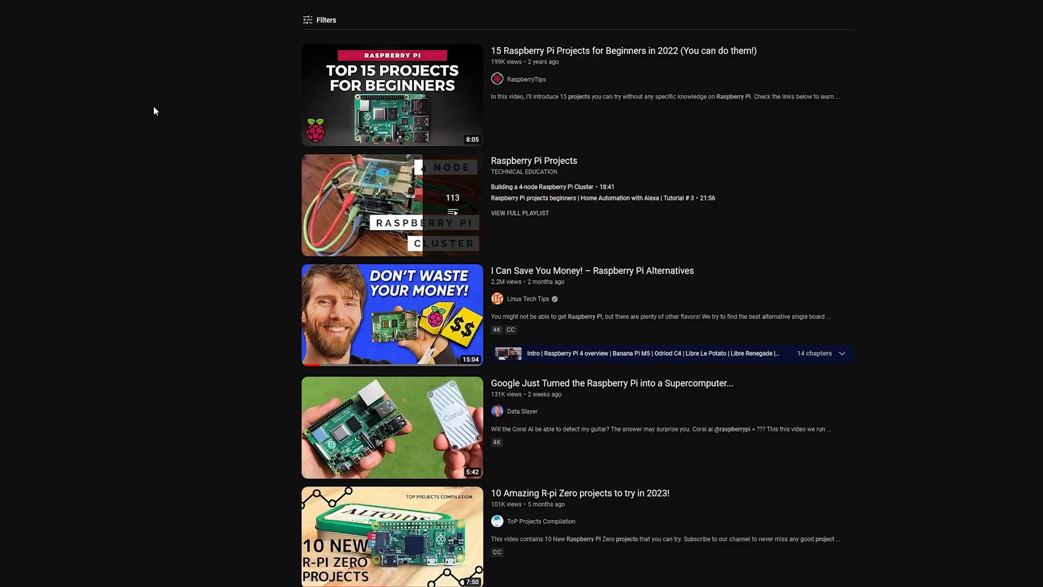
scroll("down", 3)
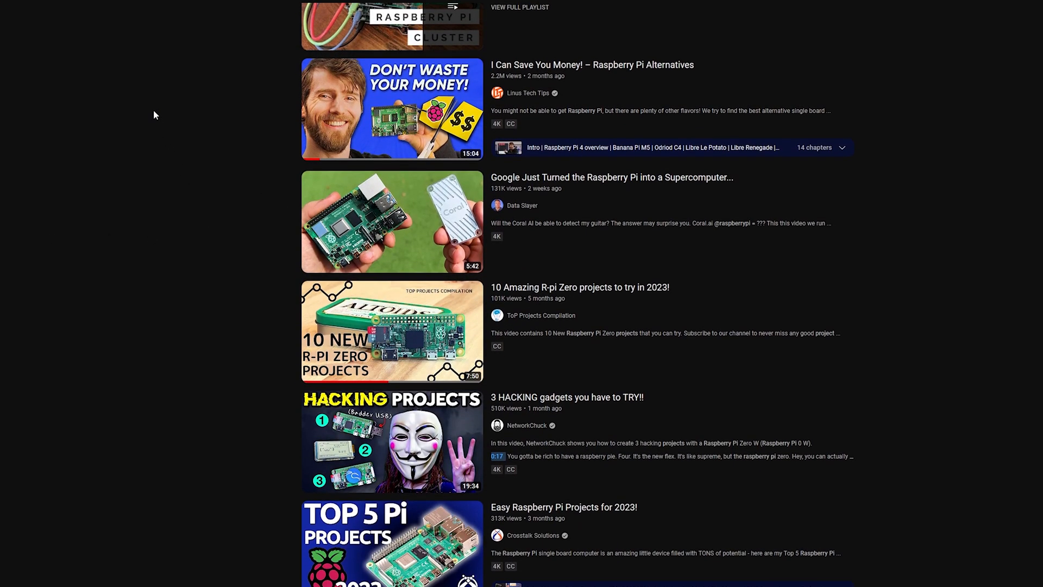
scroll("down", 3)
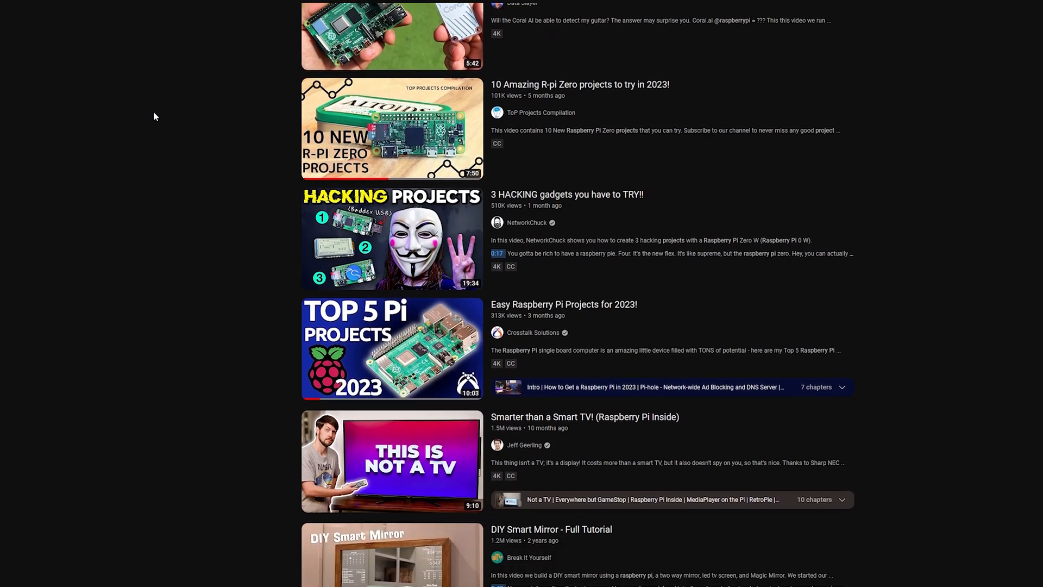
scroll("down", 3)
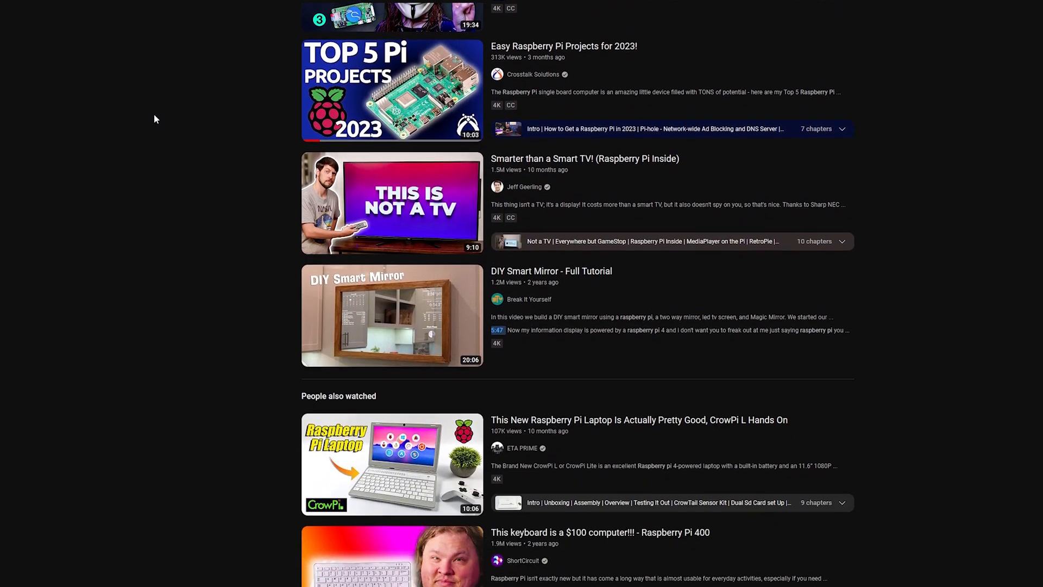
scroll("down", 3)
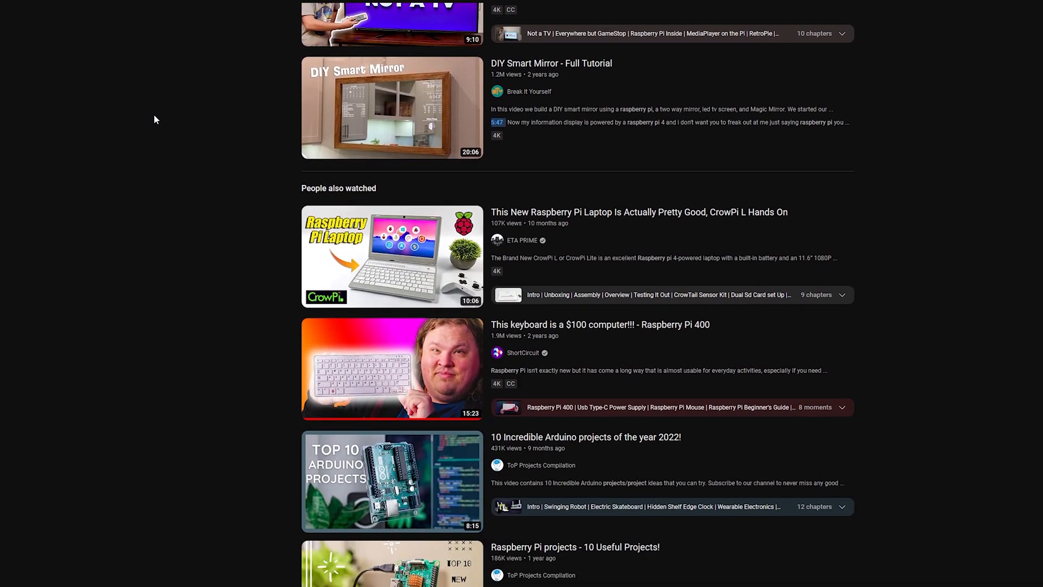
scroll("down", 3)
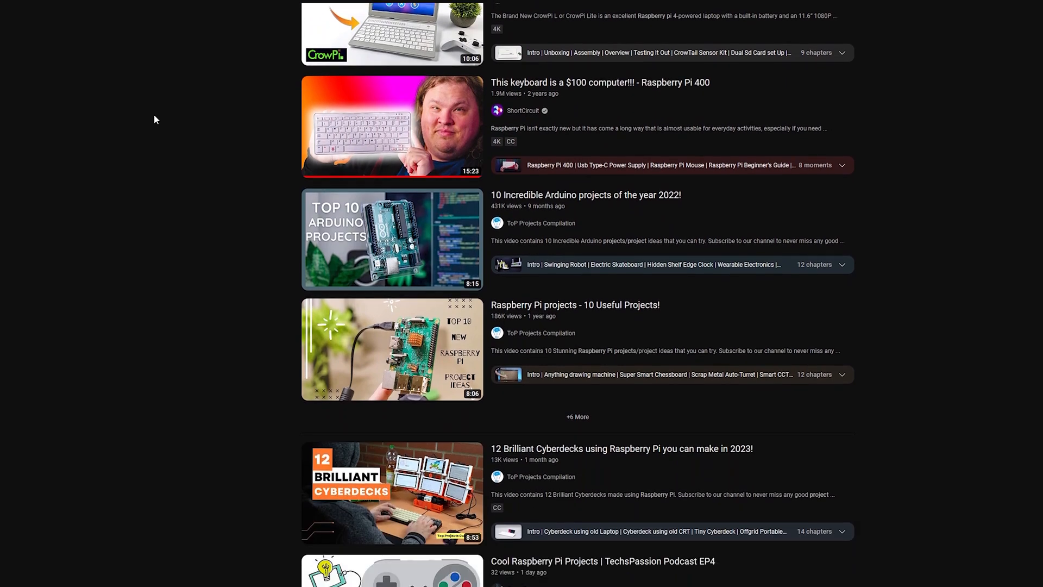
scroll("down", 3)
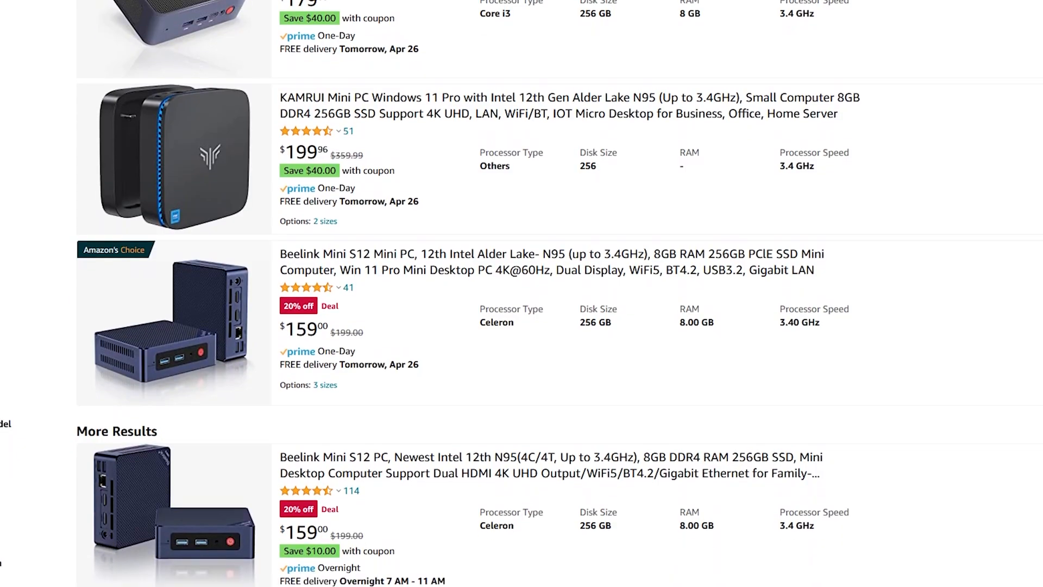
scroll("down", 3)
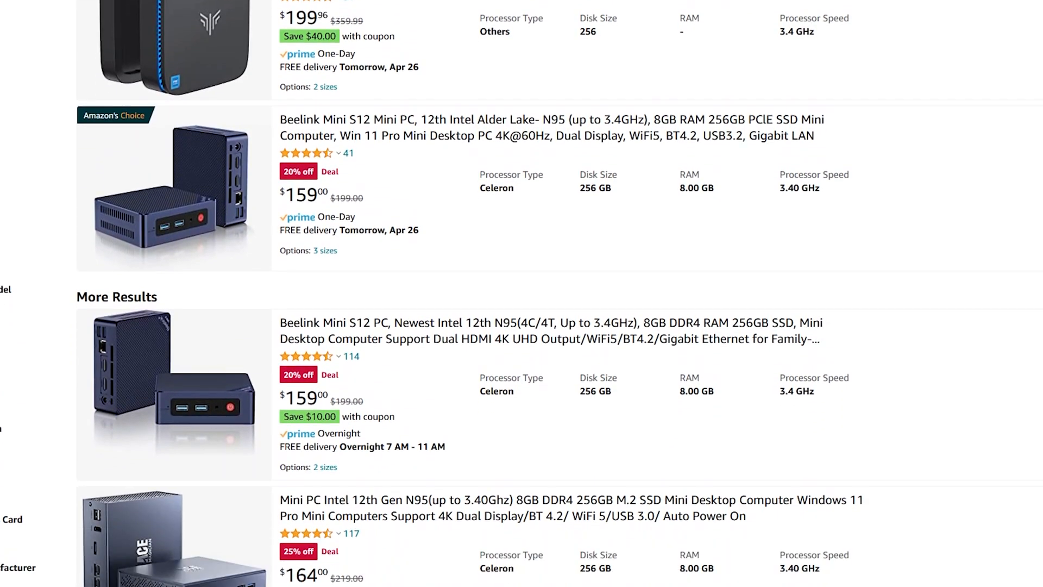
scroll("down", 3)
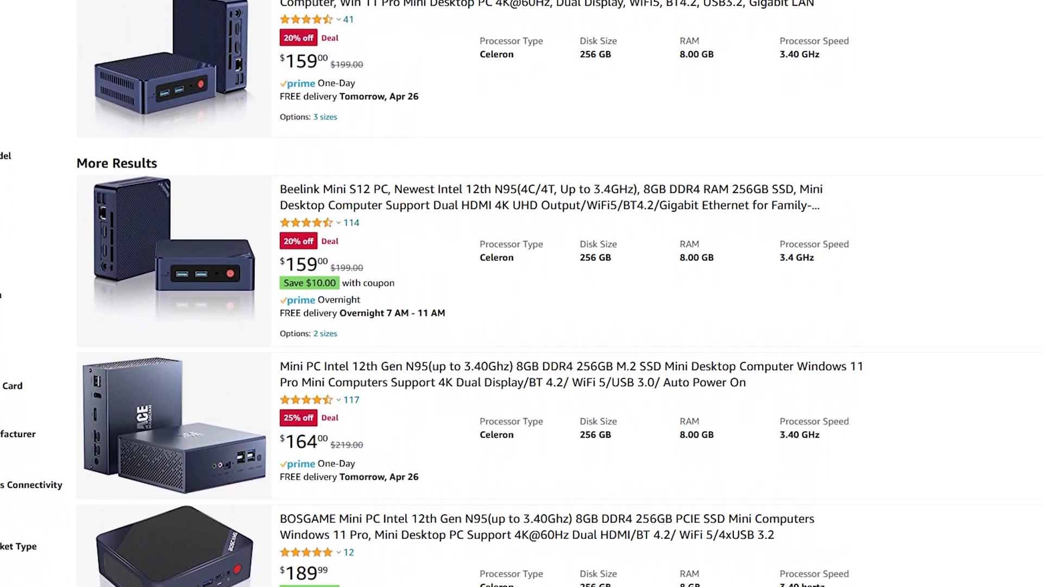
scroll("down", 3)
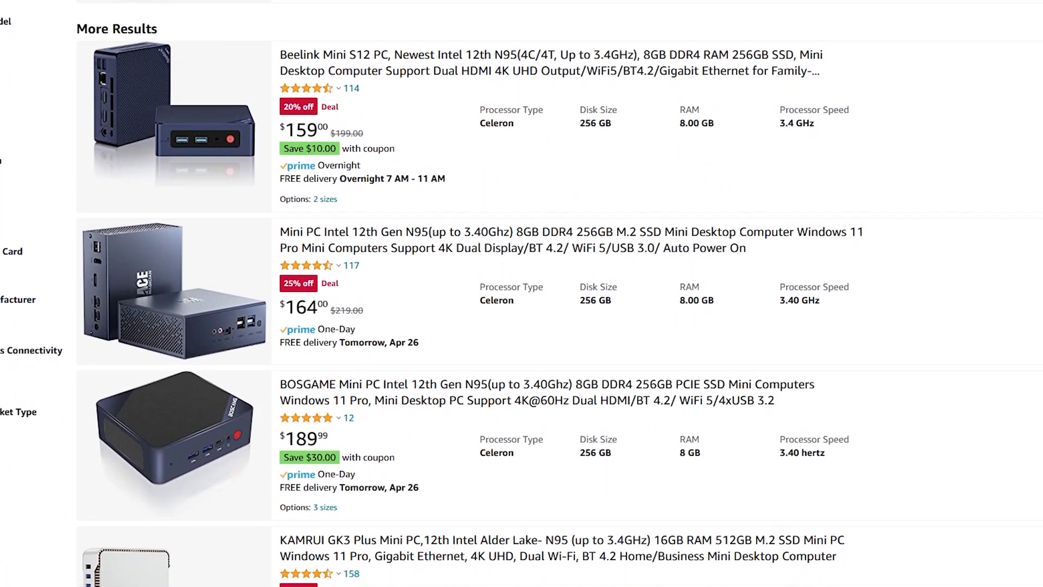
scroll("down", 3)
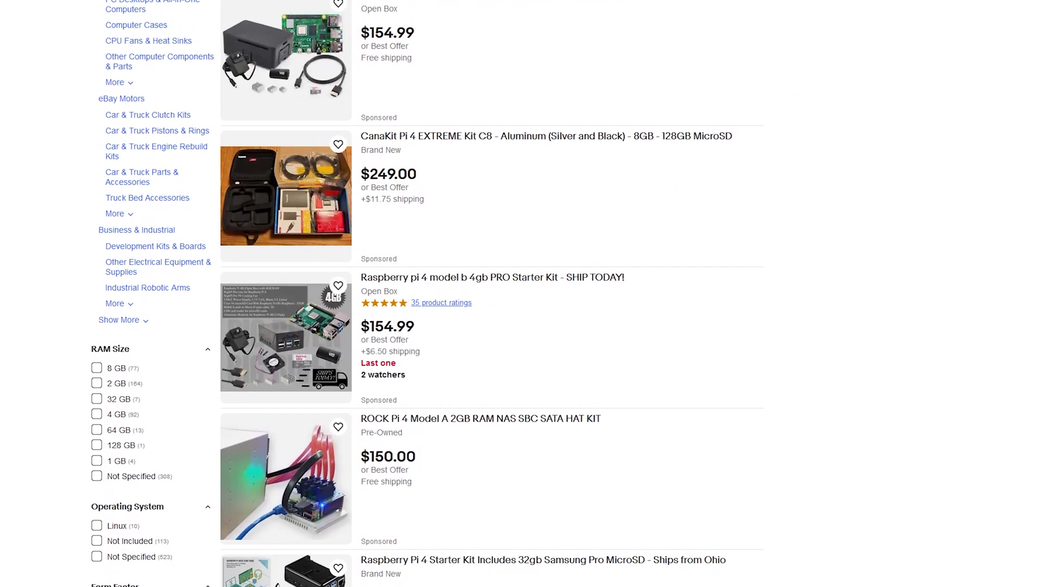
scroll("down", 3)
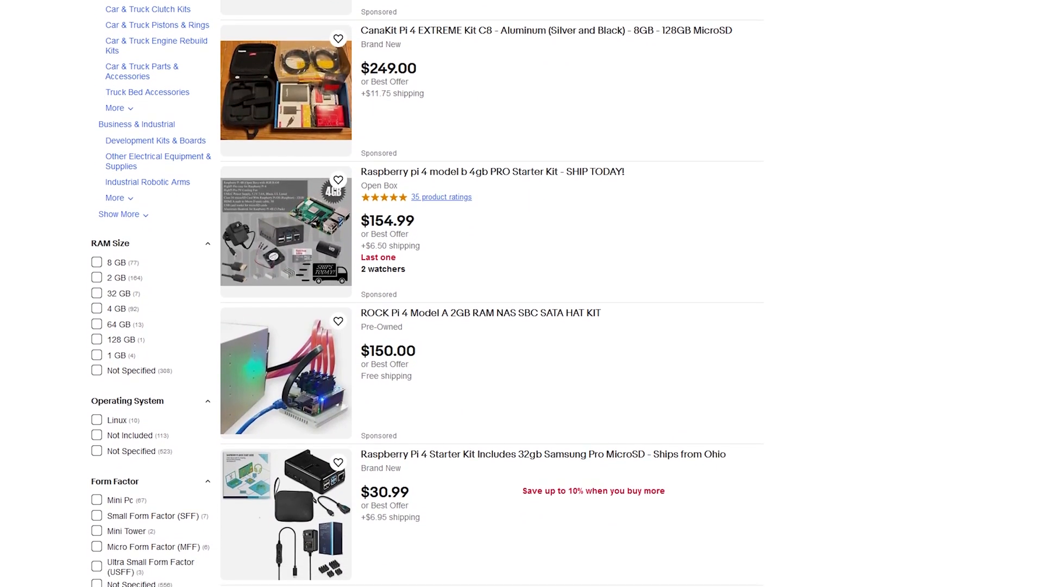
scroll("down", 3)
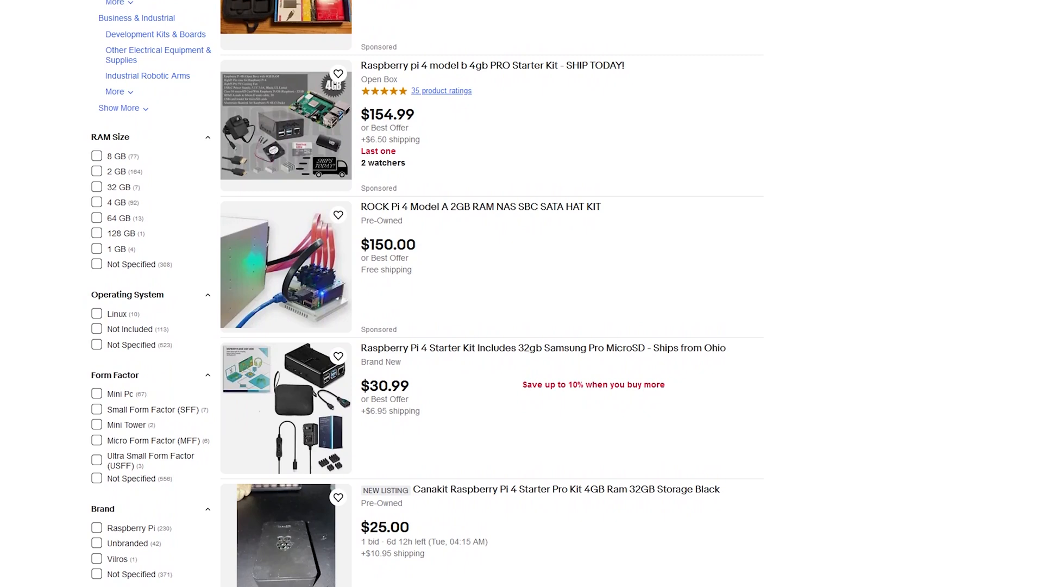
scroll("down", 3)
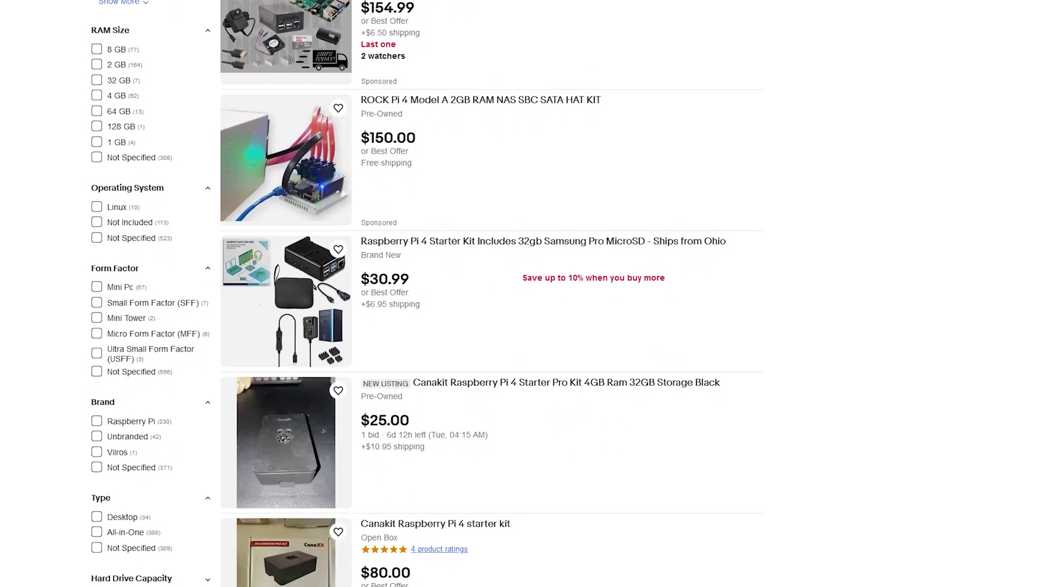
scroll("down", 3)
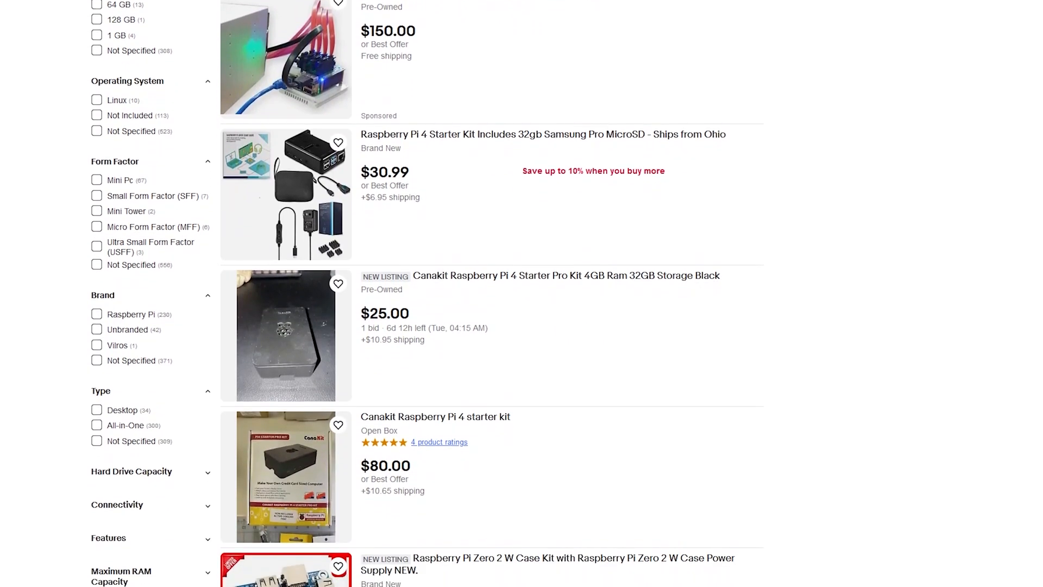
scroll("down", 3)
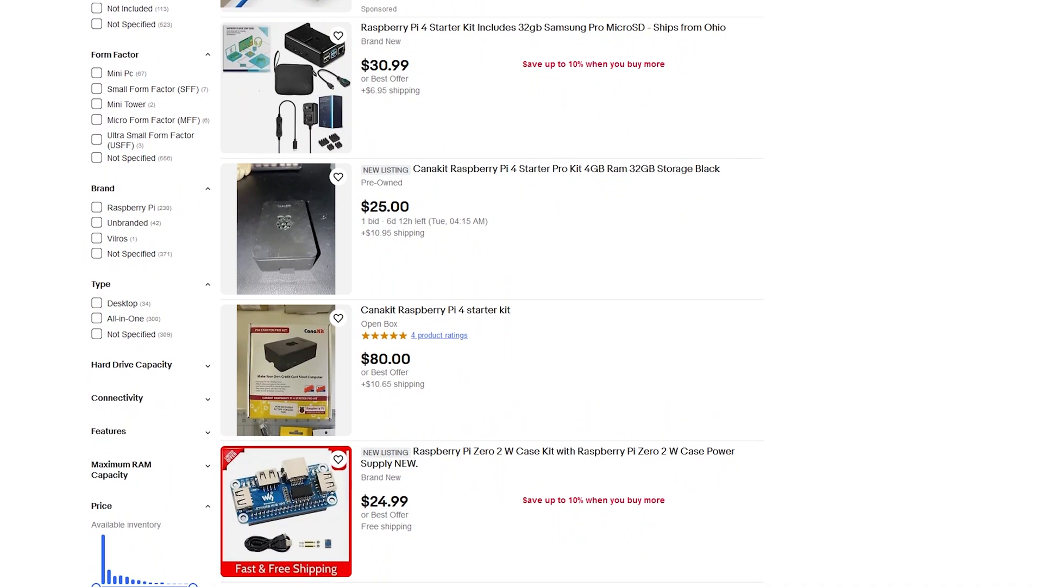
scroll("down", 3)
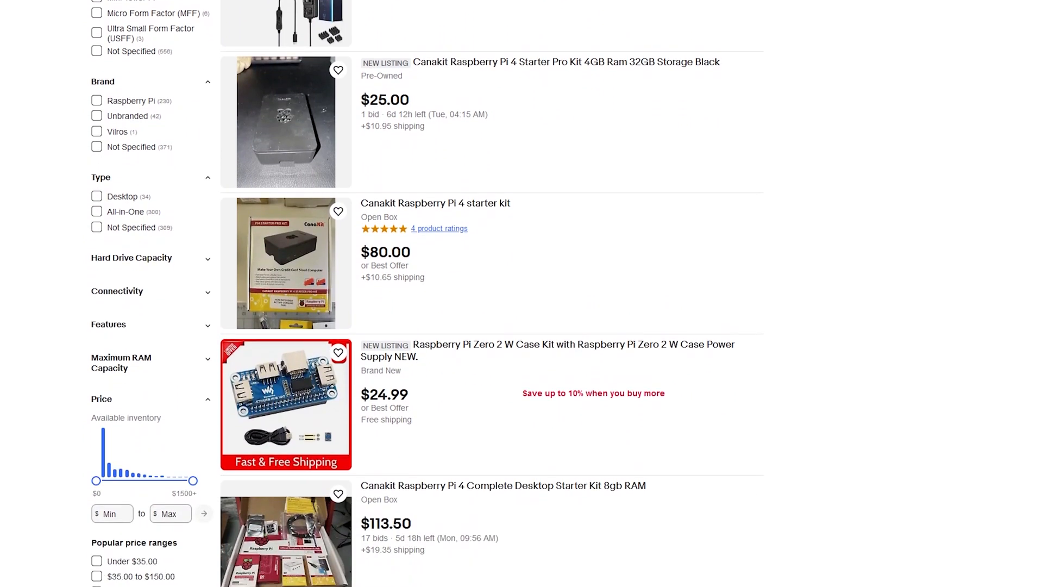
scroll("down", 3)
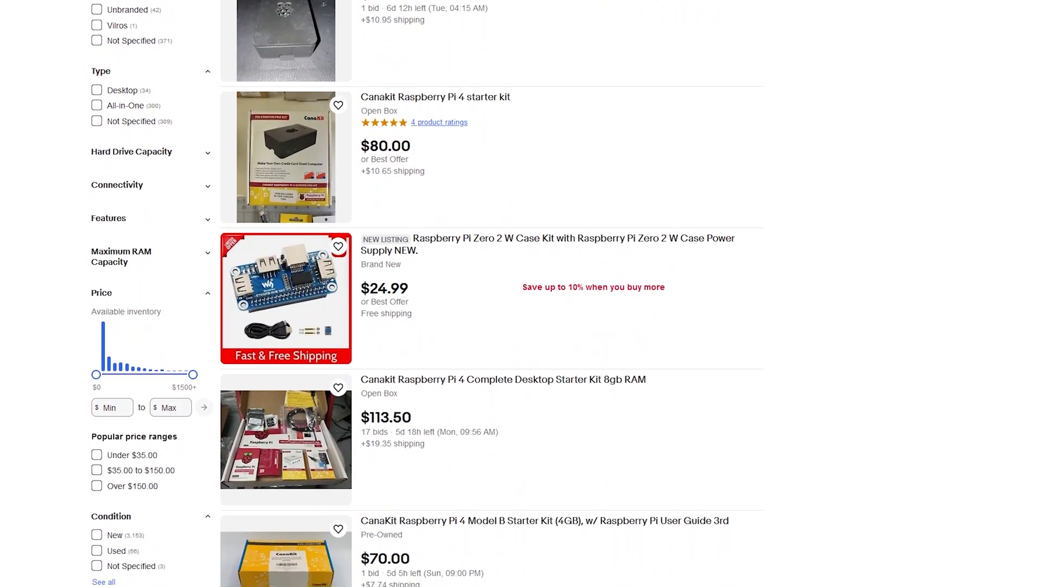
scroll("down", 3)
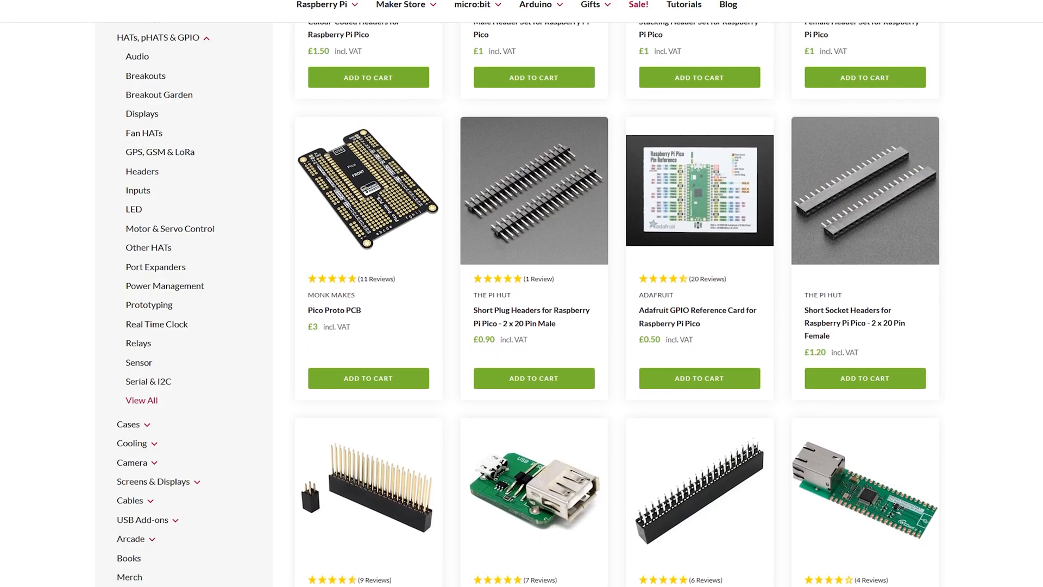
scroll("down", 3)
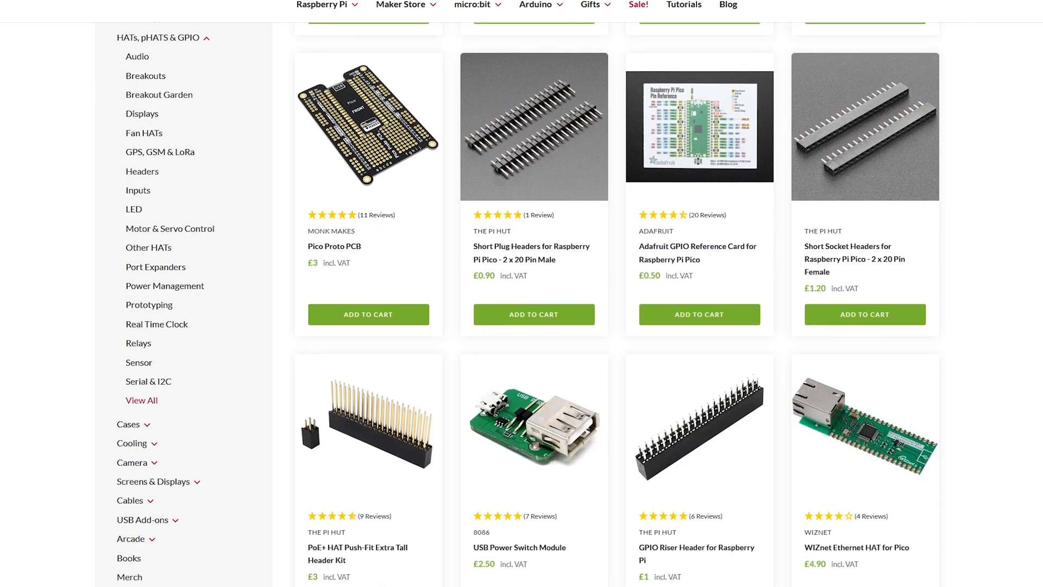
scroll("down", 3)
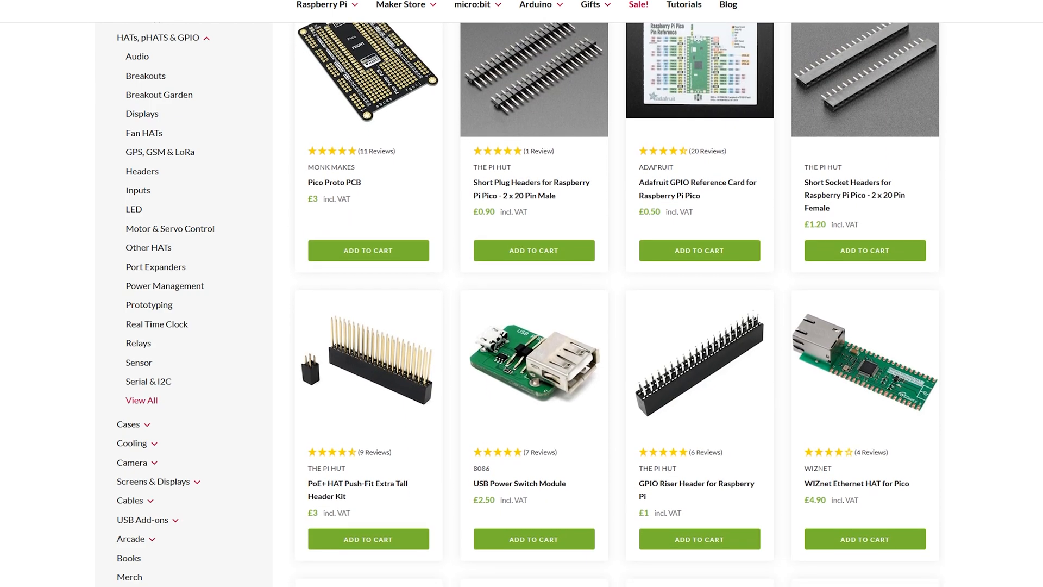
scroll("down", 3)
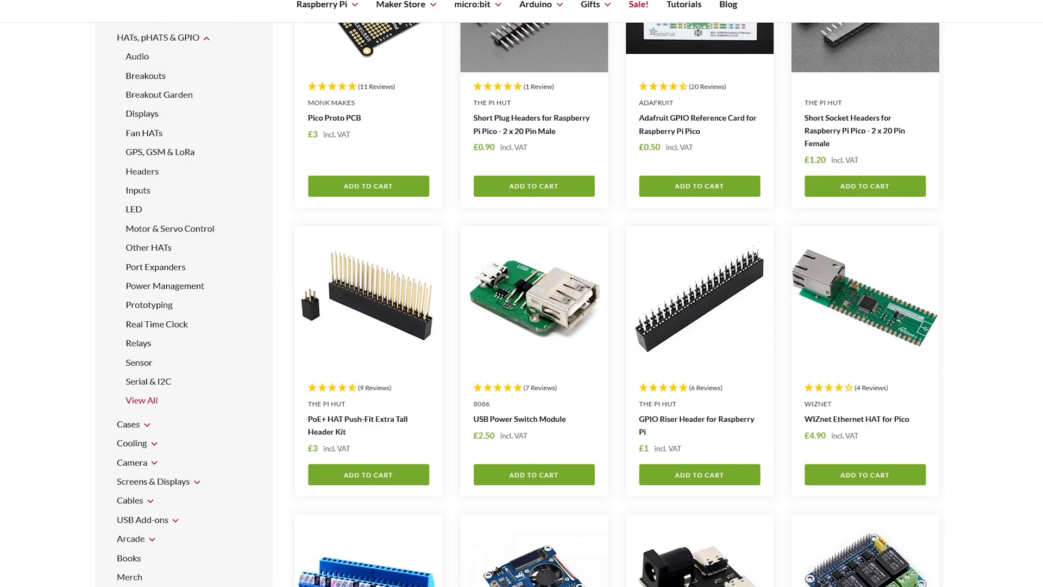
scroll("down", 3)
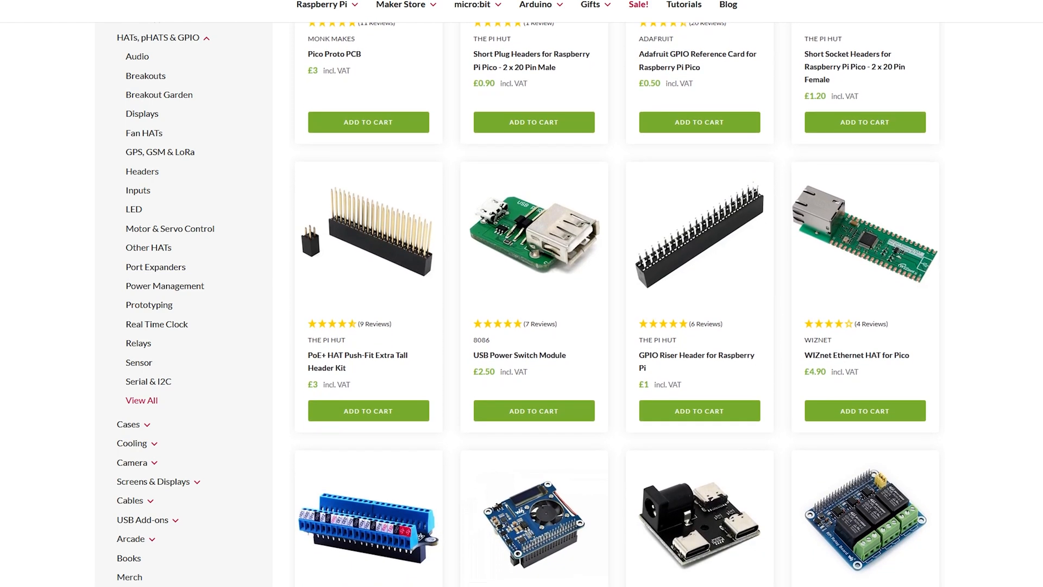
scroll("down", 3)
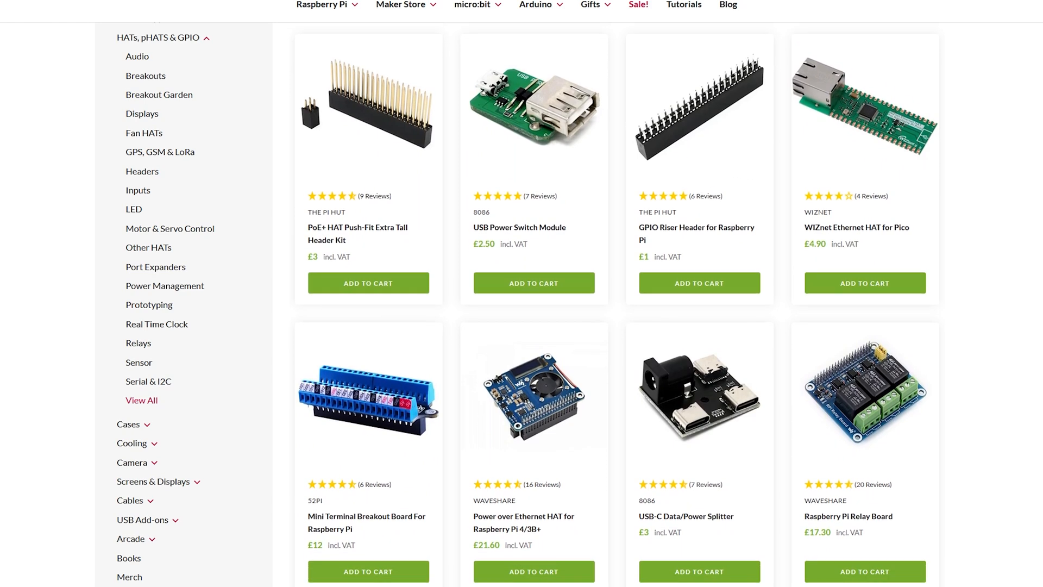
scroll("down", 3)
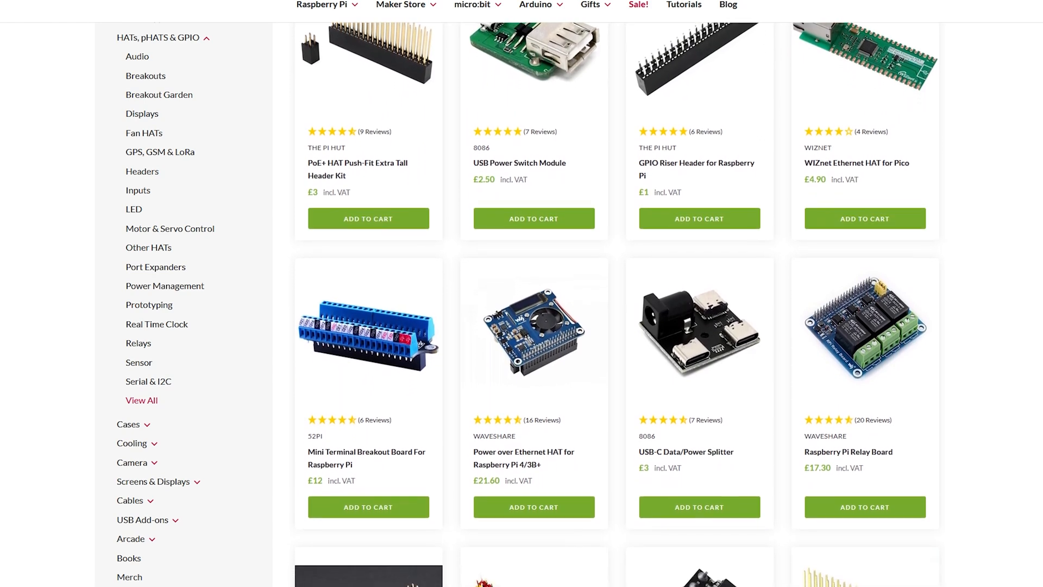
scroll("down", 3)
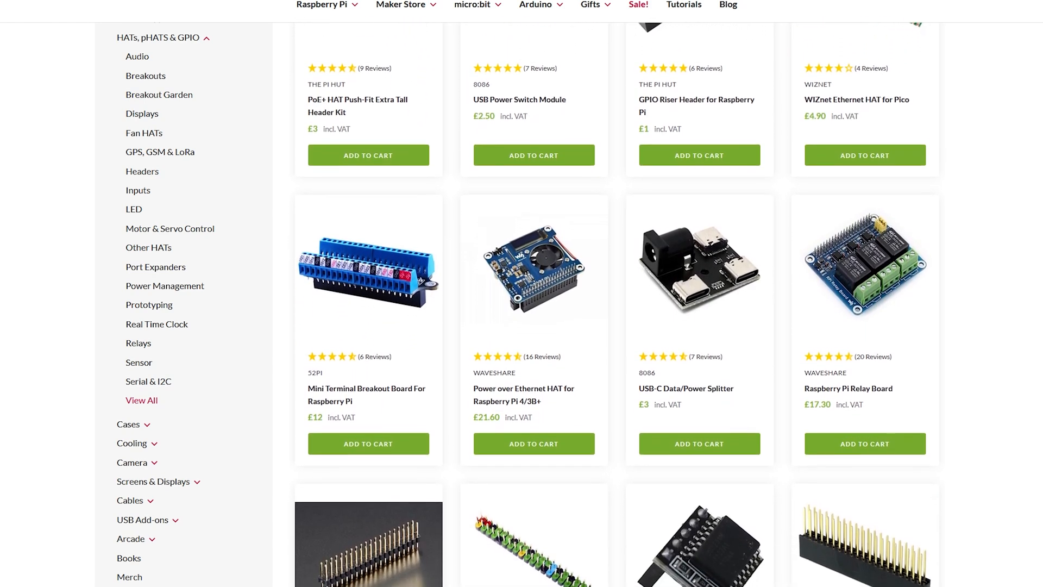
scroll("down", 3)
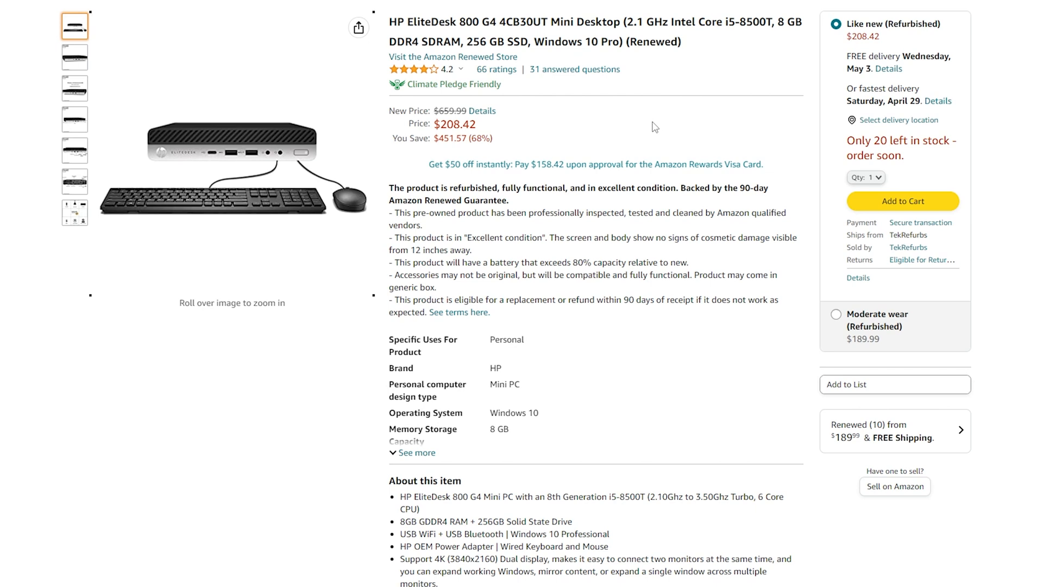
mouse_move(672, 142)
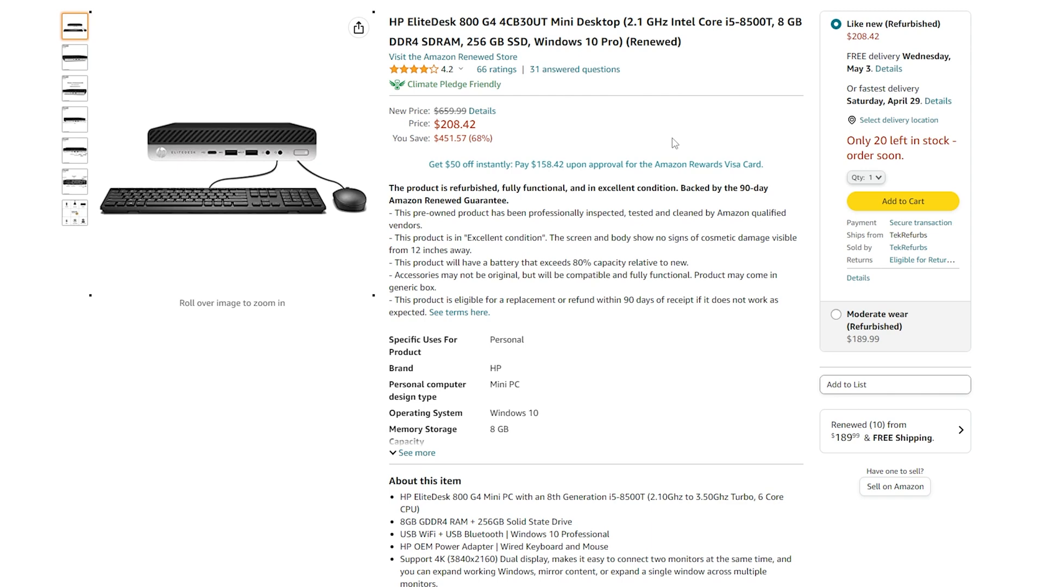